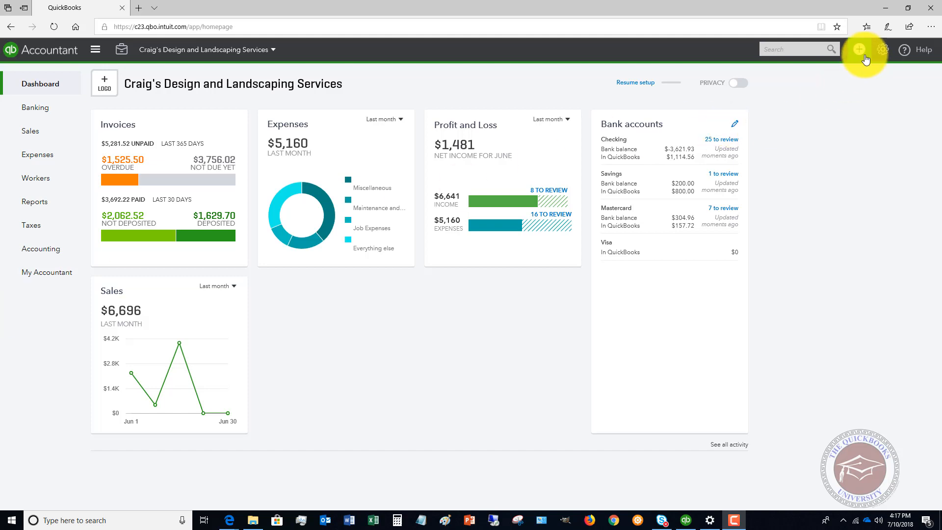
Step: Open Pay Bills to list the four open vendor bills, including Diego's $755.00 bill
click(859, 49)
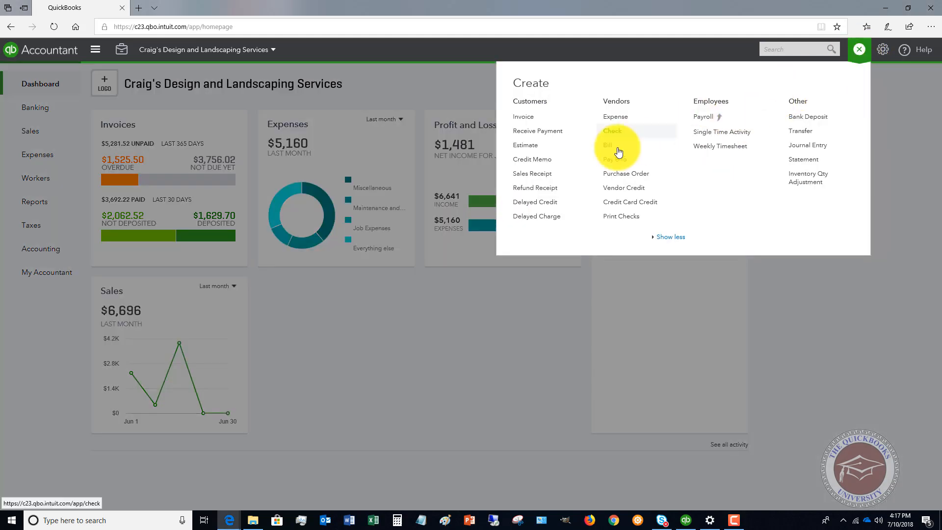
click(608, 145)
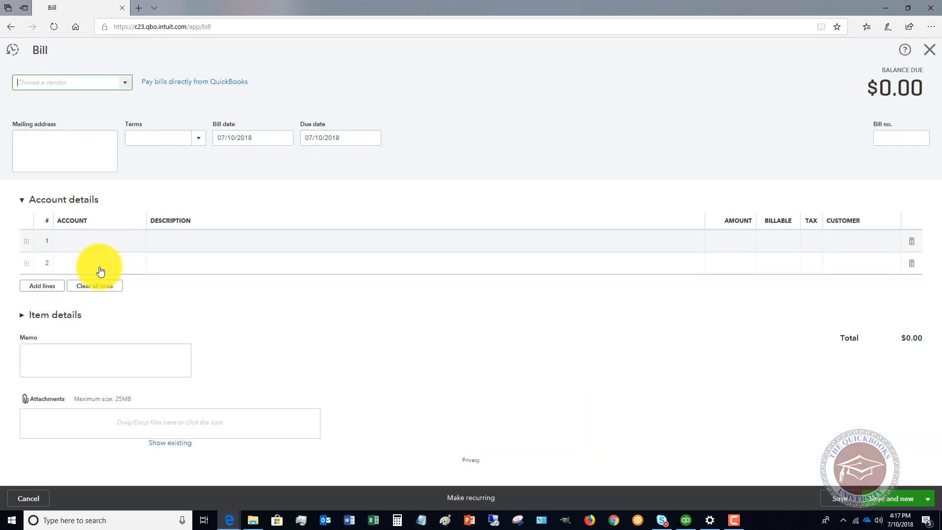
mouse_move(820, 443)
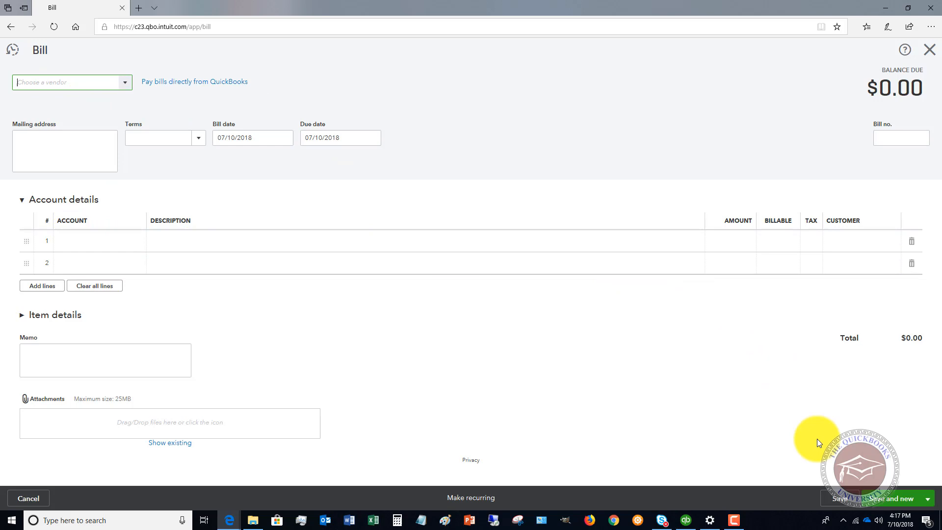
click(929, 49)
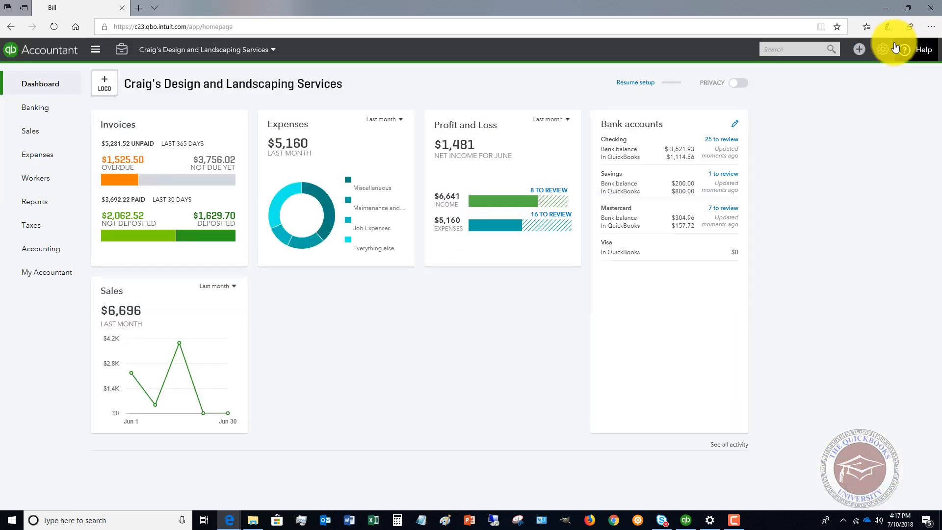
click(858, 48)
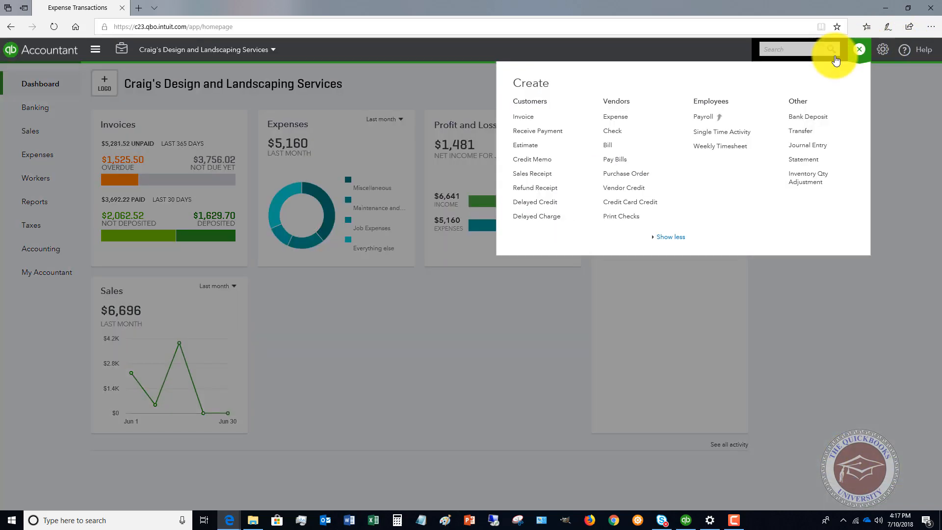
mouse_move(615, 159)
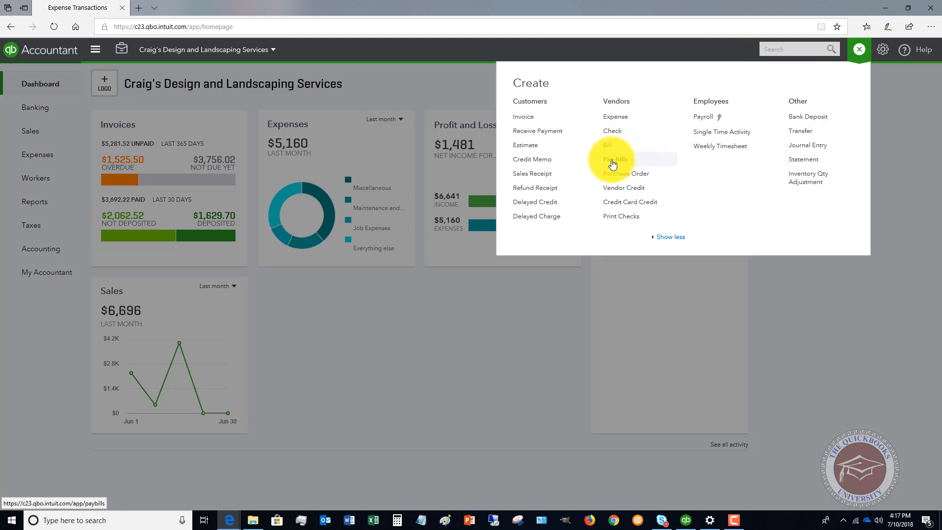
click(616, 159)
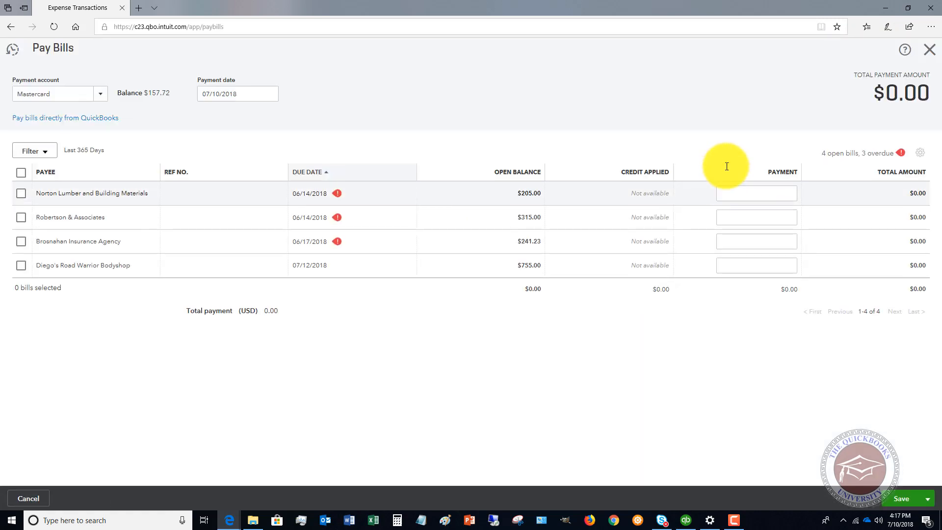
mouse_move(459, 275)
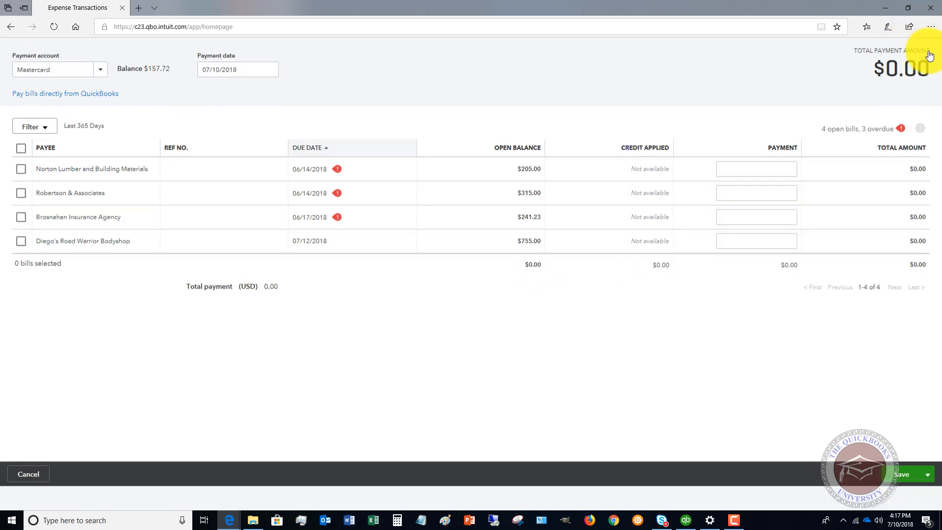
Step: Close Pay Bills without paying and go to the Expense Transactions list
click(28, 474)
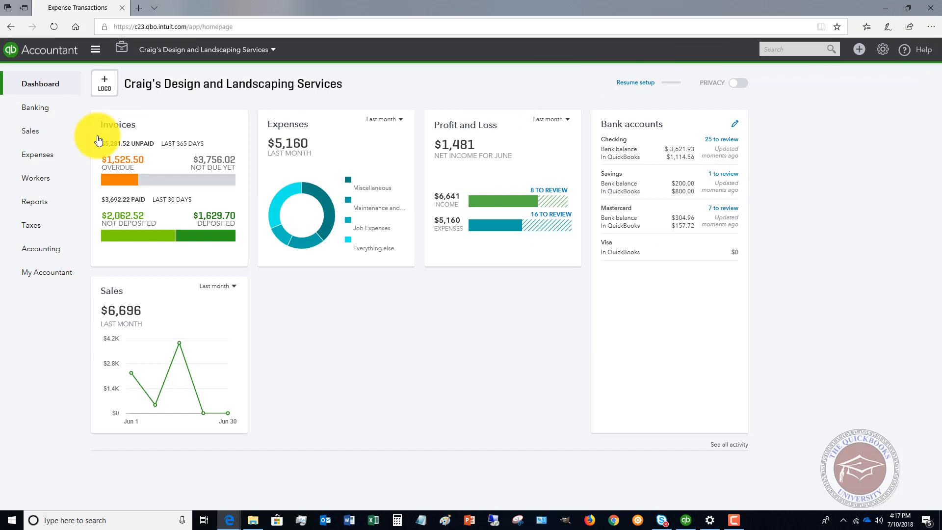
click(37, 155)
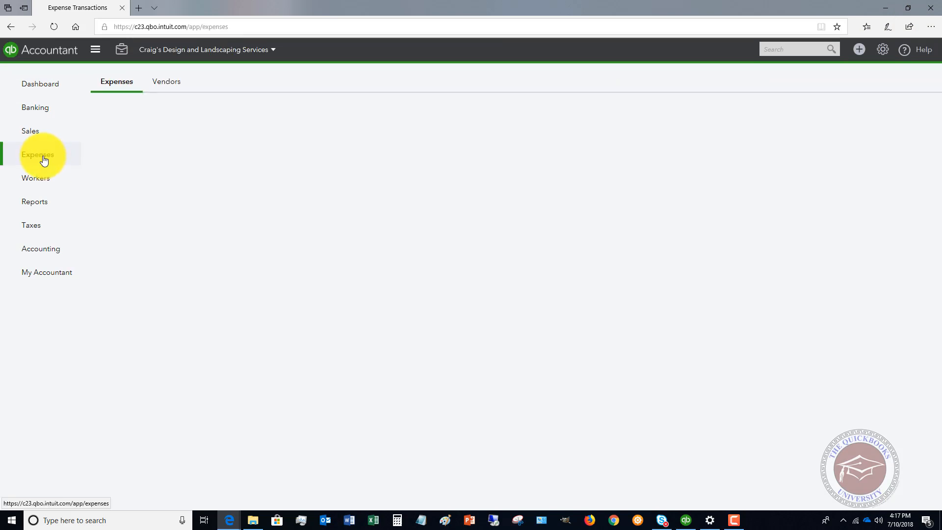
click(38, 155)
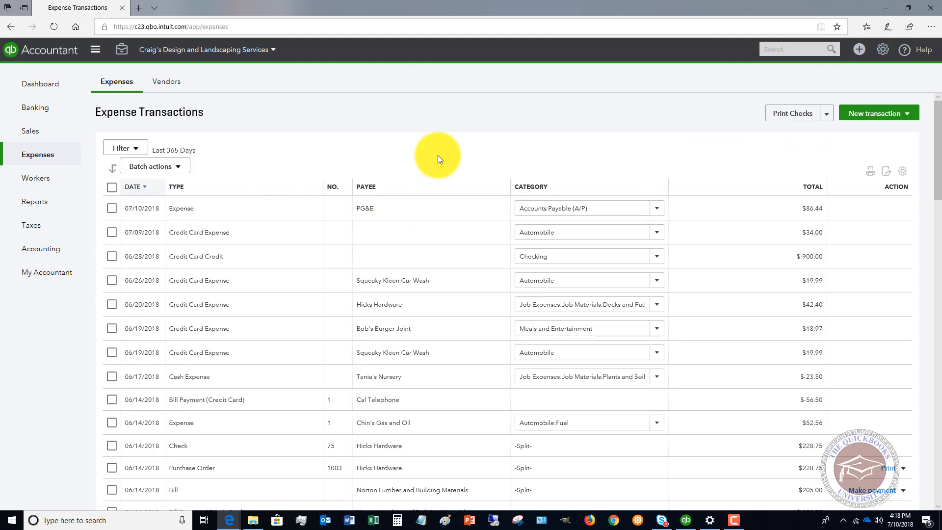
mouse_move(440, 153)
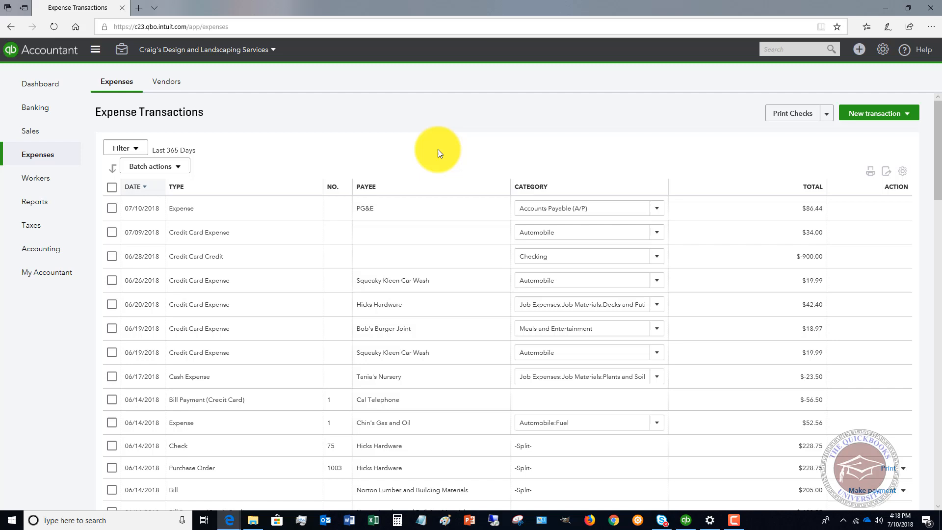
mouse_move(421, 103)
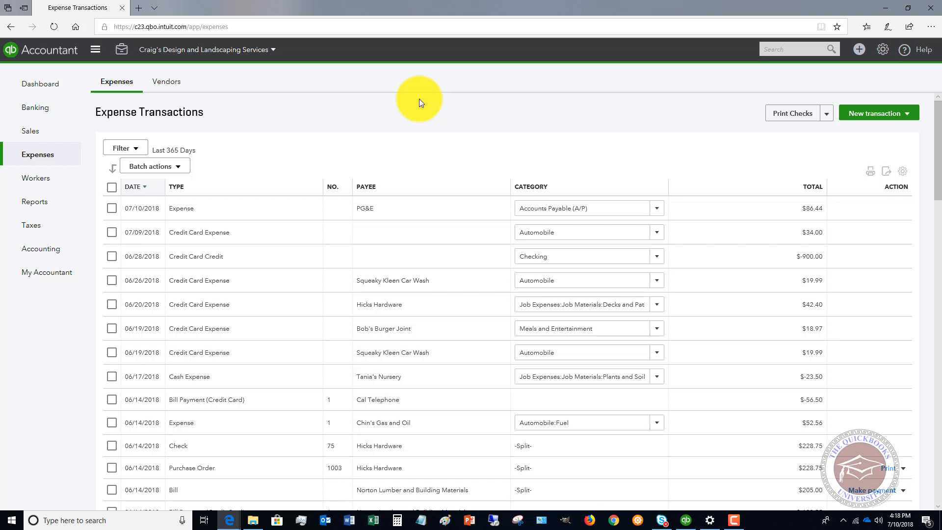
mouse_move(436, 101)
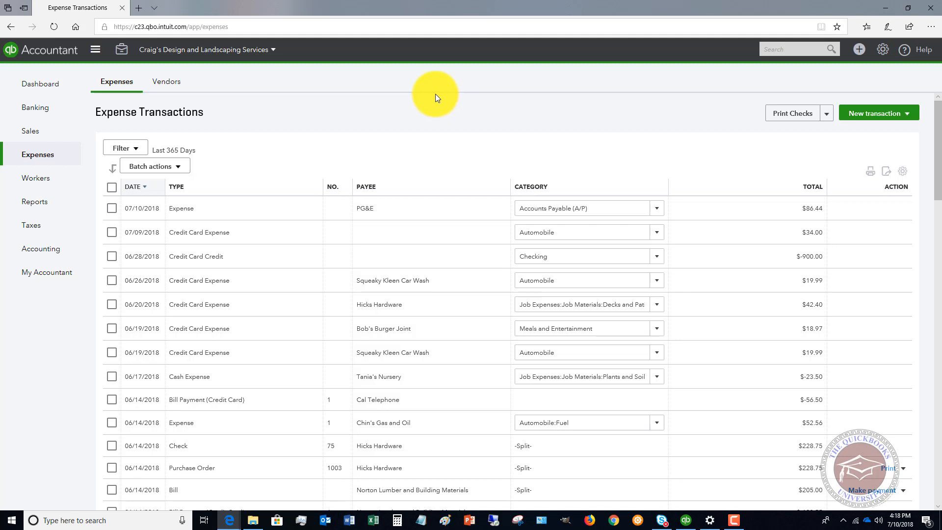
mouse_move(429, 102)
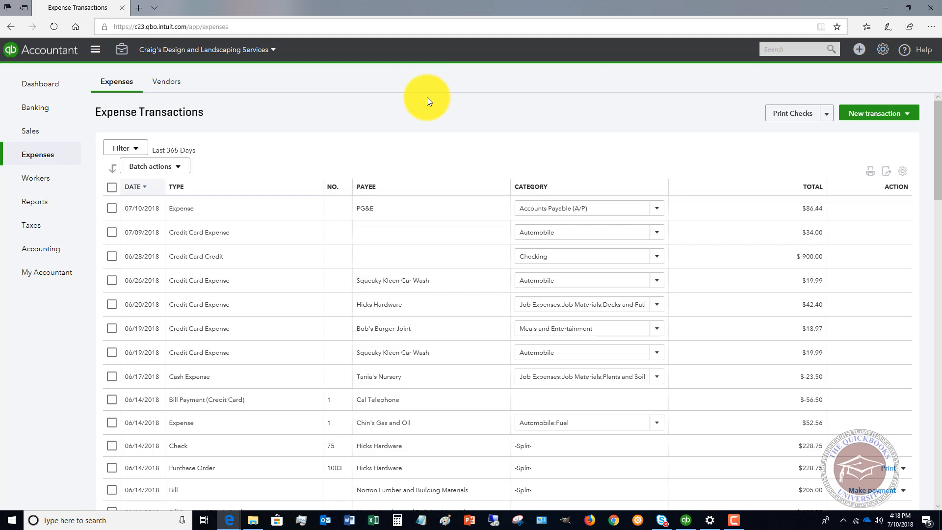
mouse_move(324, 136)
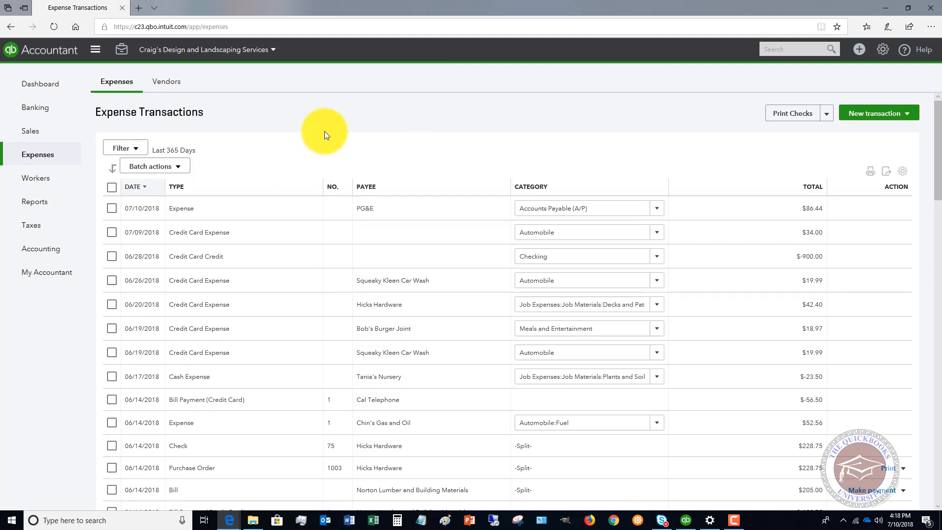
mouse_move(340, 133)
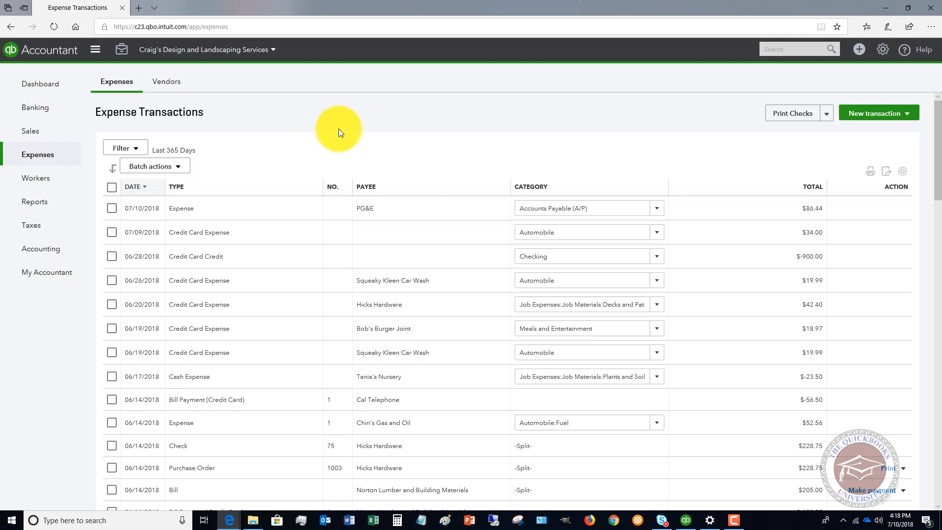
mouse_move(350, 124)
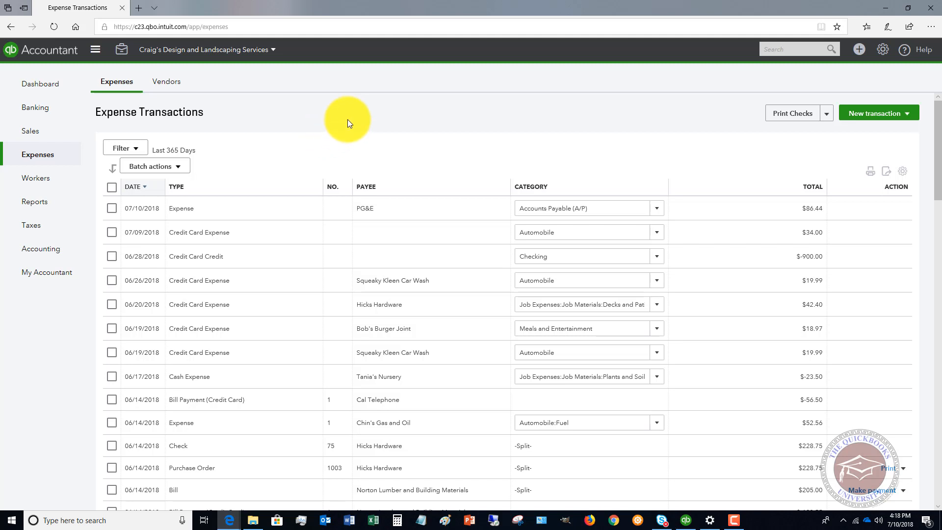
mouse_move(296, 132)
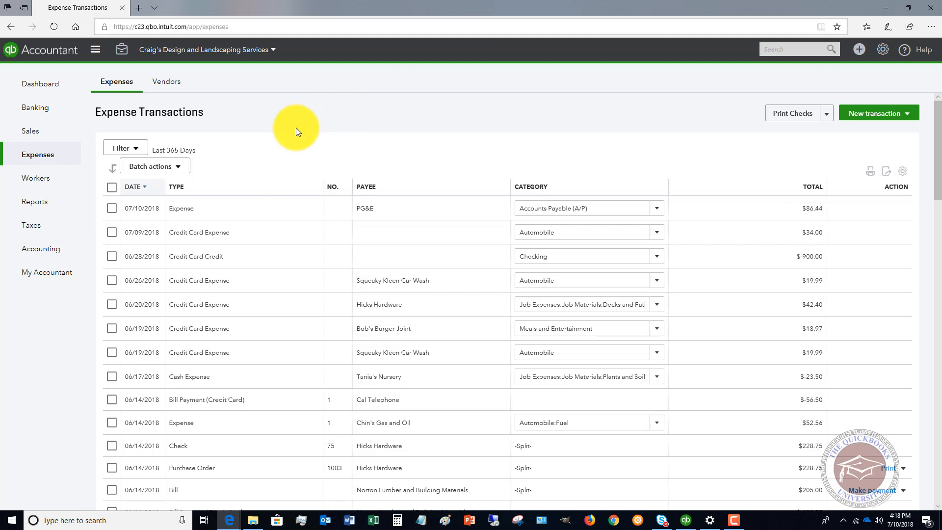
mouse_move(858, 52)
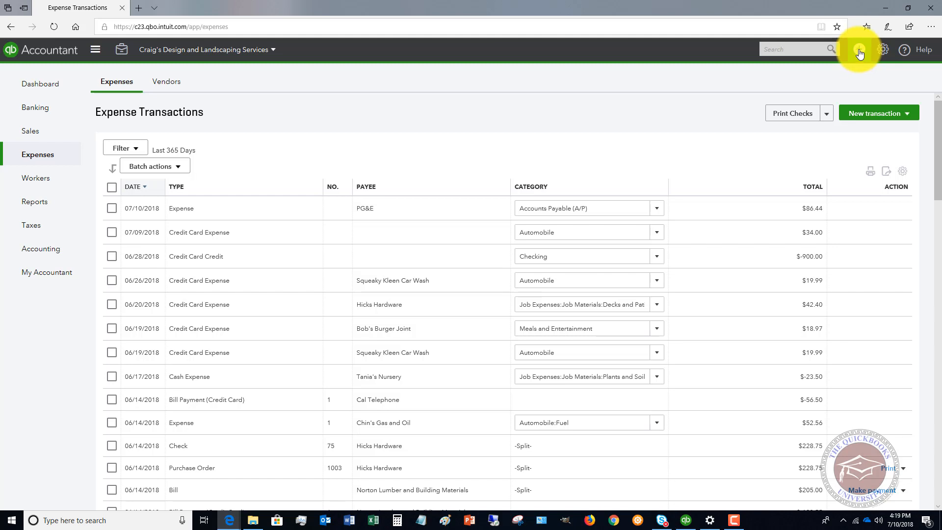
mouse_move(849, 83)
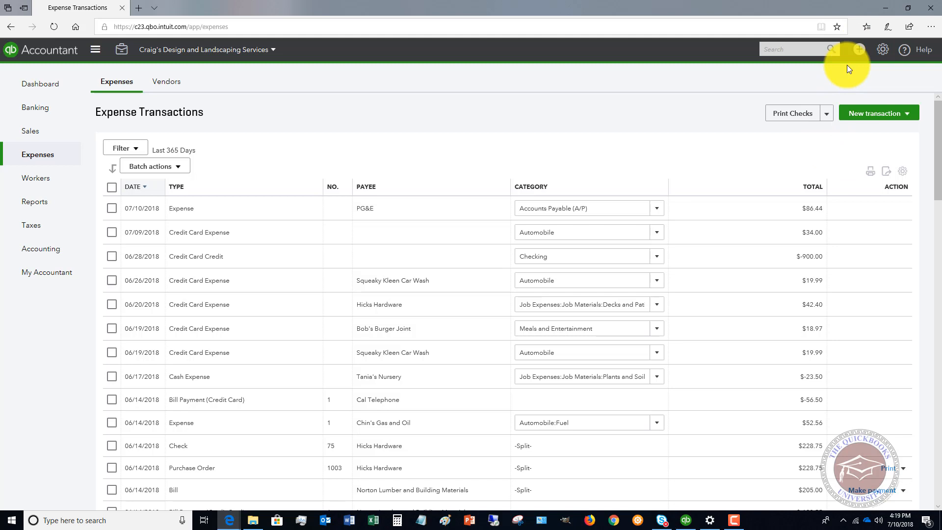
click(859, 49)
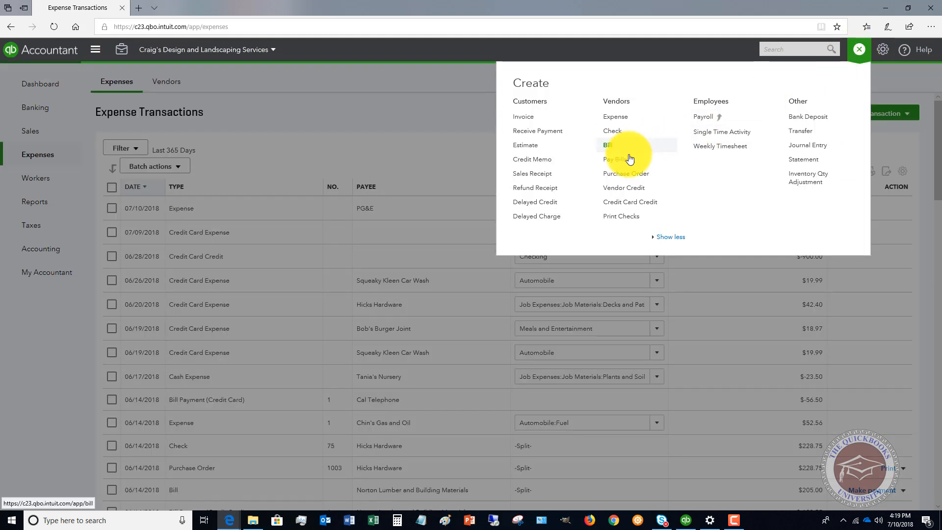
click(614, 159)
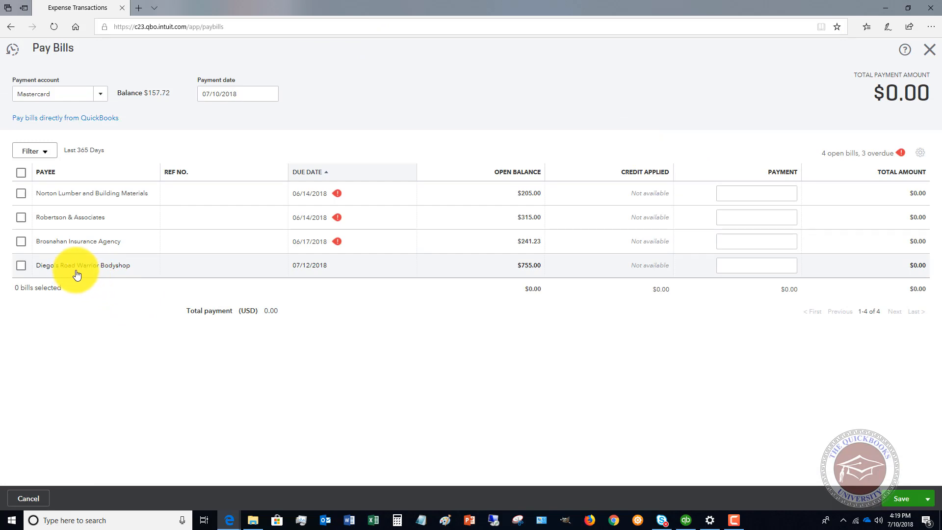
mouse_move(441, 274)
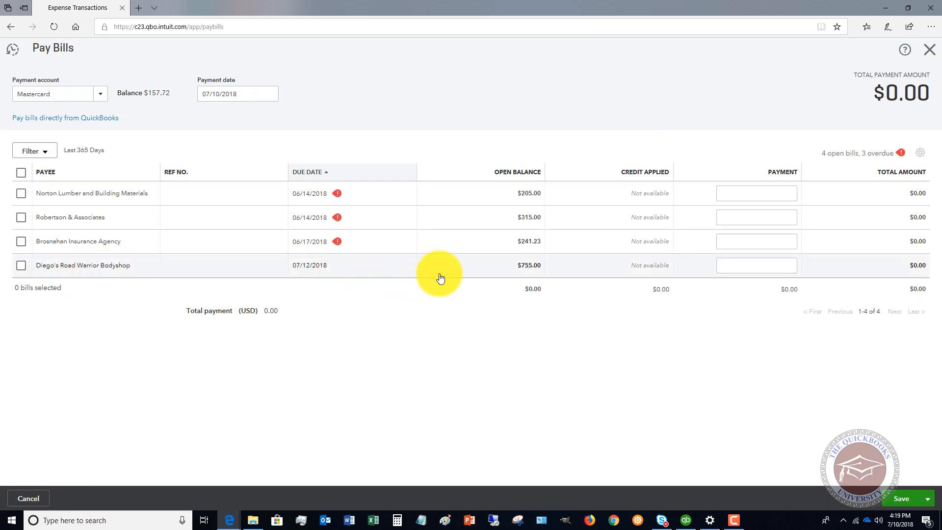
mouse_move(532, 269)
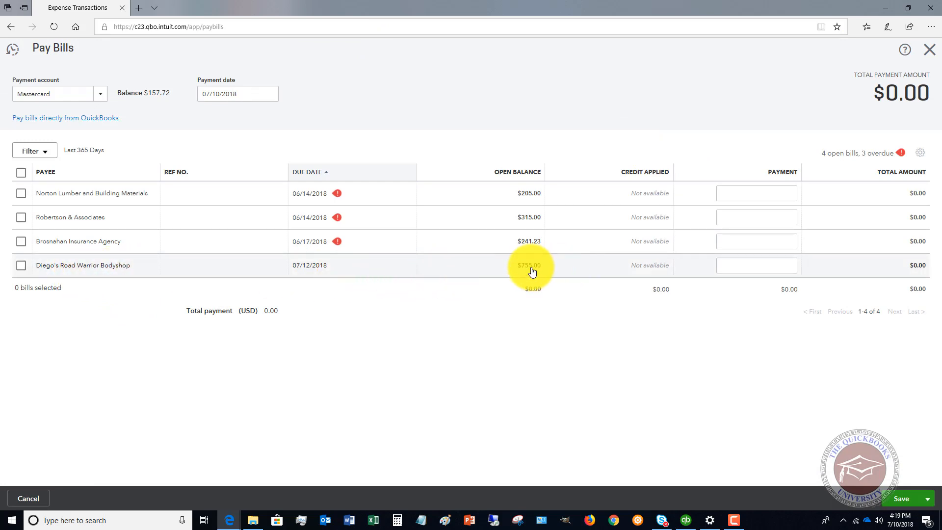
mouse_move(926, 49)
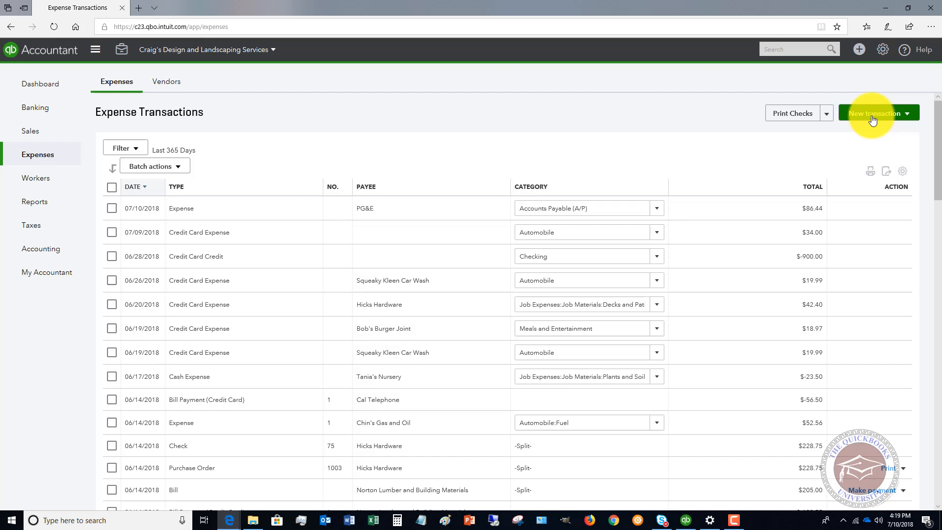
Step: Create a Check expense to Diego's Road Warrior Bodyshop with a $755 Job Materials line
click(877, 113)
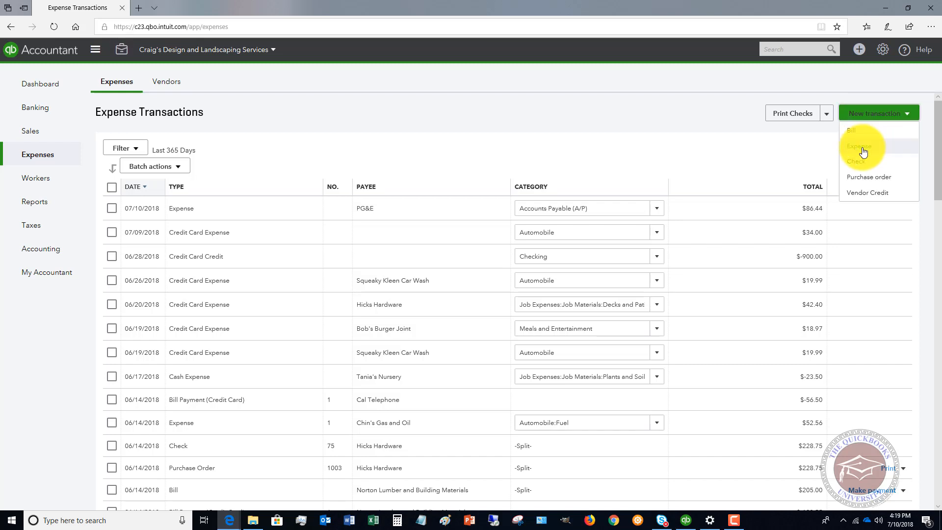
click(860, 146)
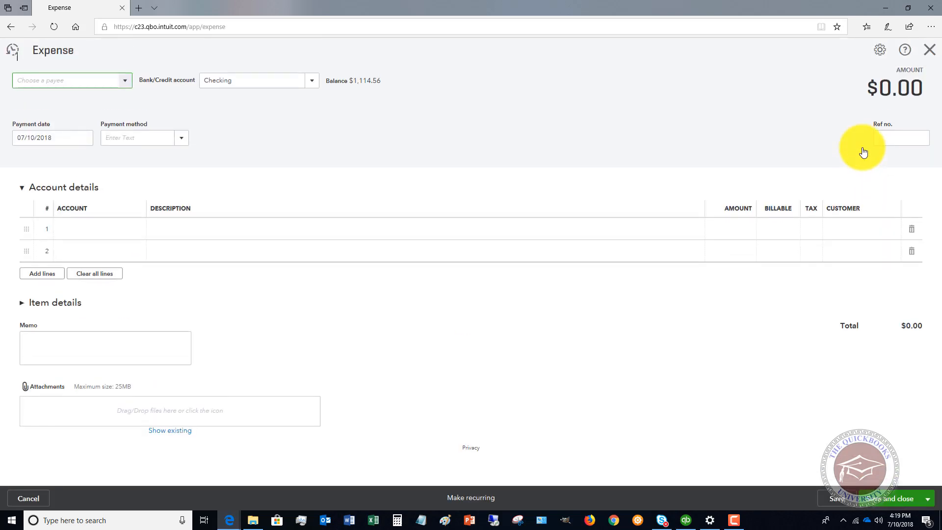
text(d Warrior Bodyshop)
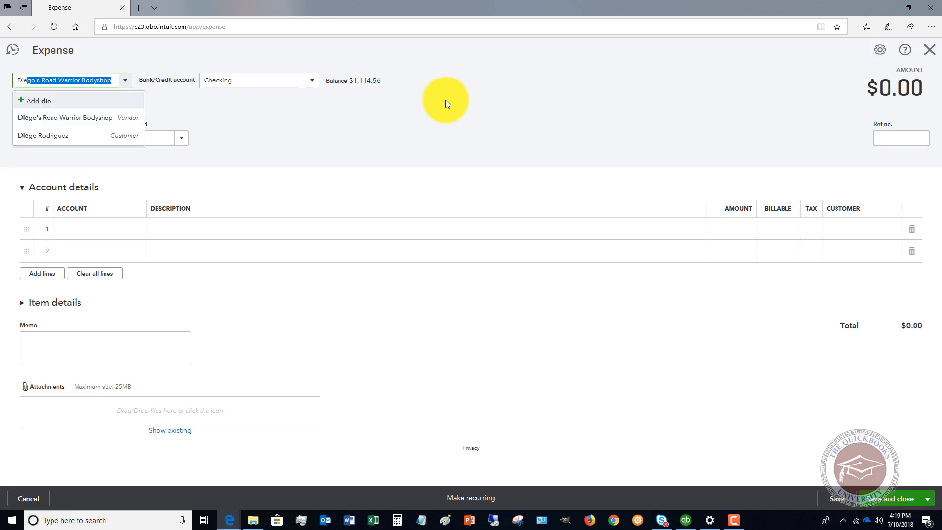
click(64, 118)
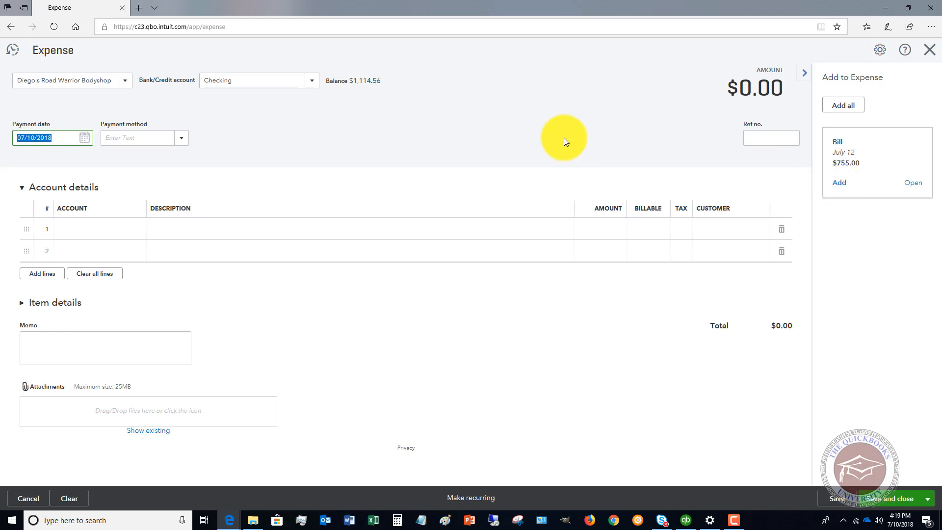
mouse_move(451, 131)
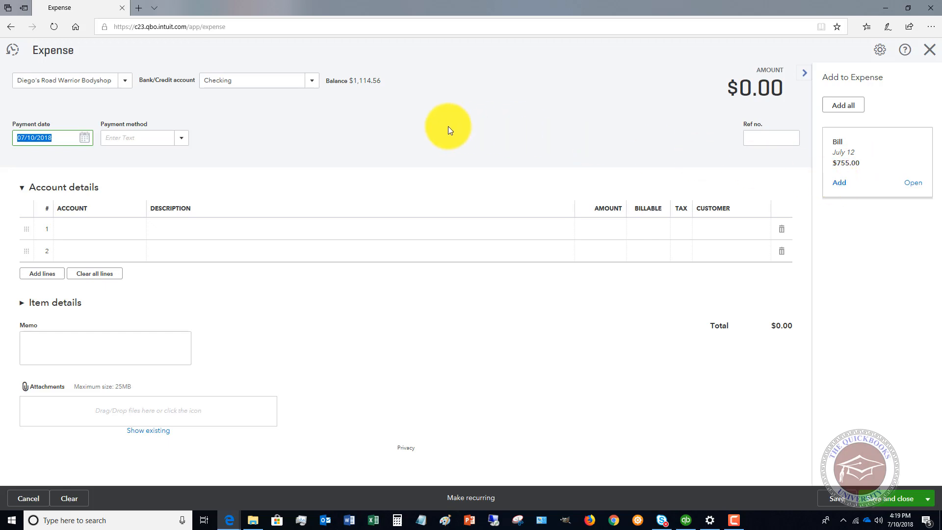
text(ck)
click(100, 228)
text(Job)
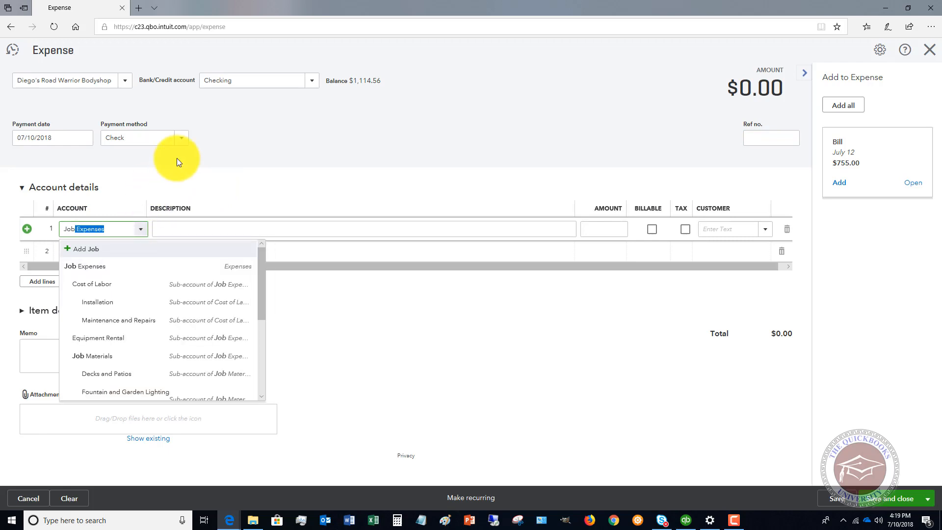
mouse_move(121, 376)
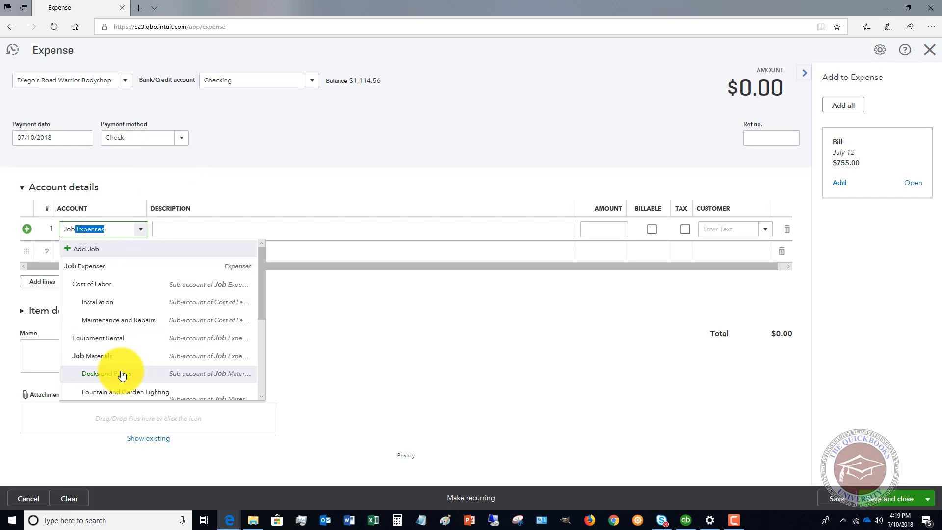
click(88, 356)
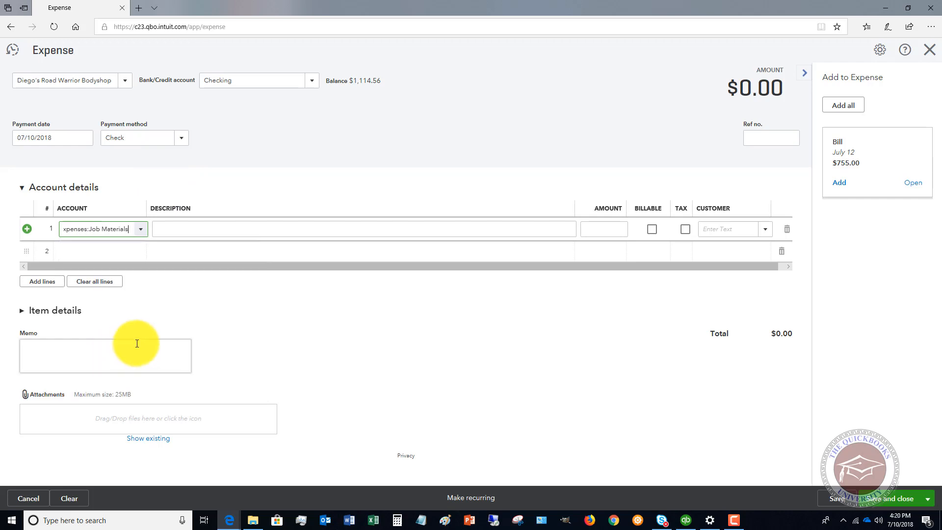
text(755.00)
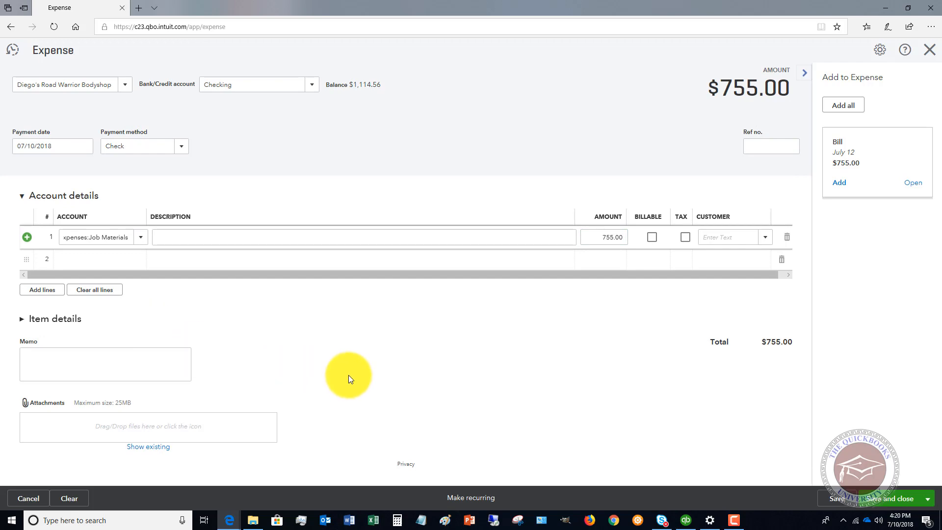
mouse_move(415, 290)
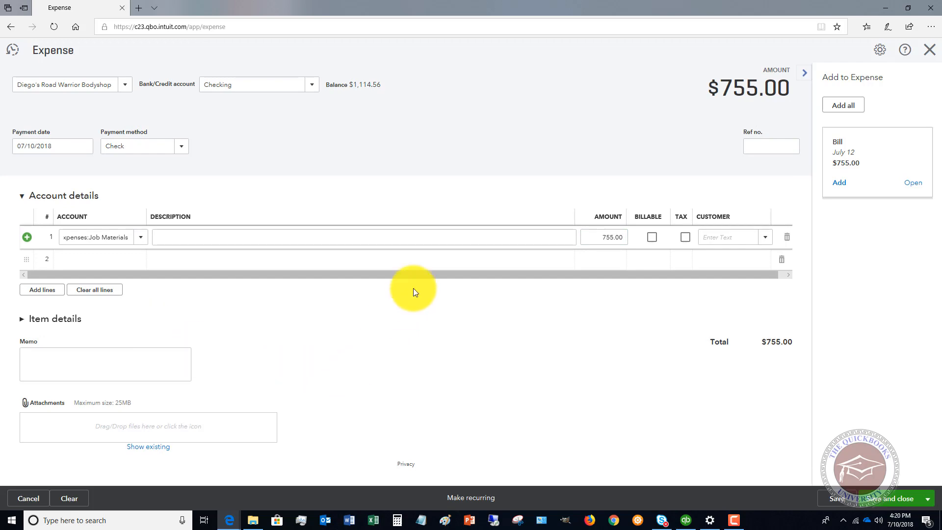
mouse_move(894, 501)
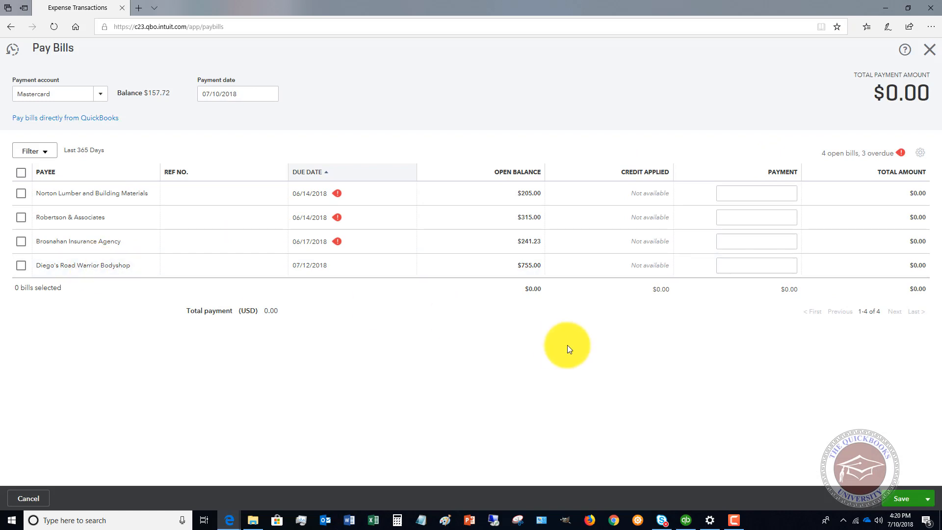
mouse_move(922, 49)
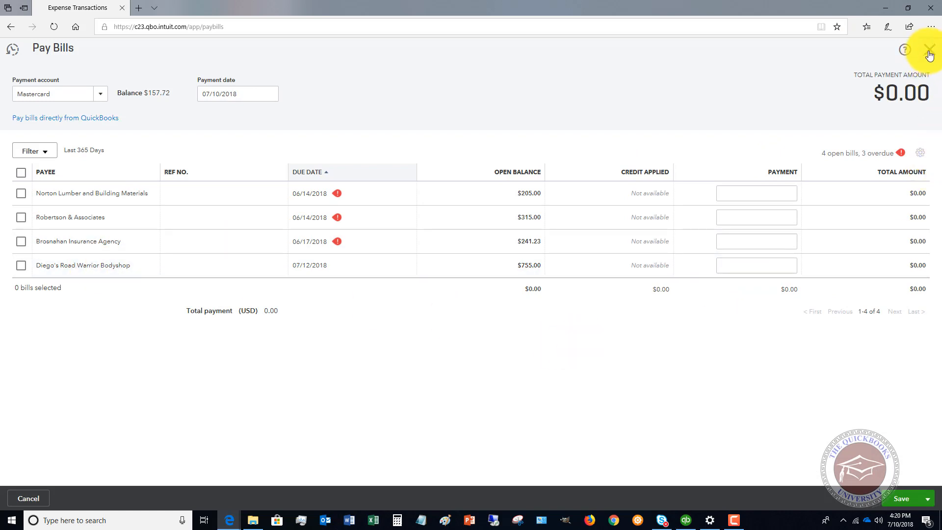
Step: Close Pay Bills and return to the expense list showing the saved $755 expense
click(929, 50)
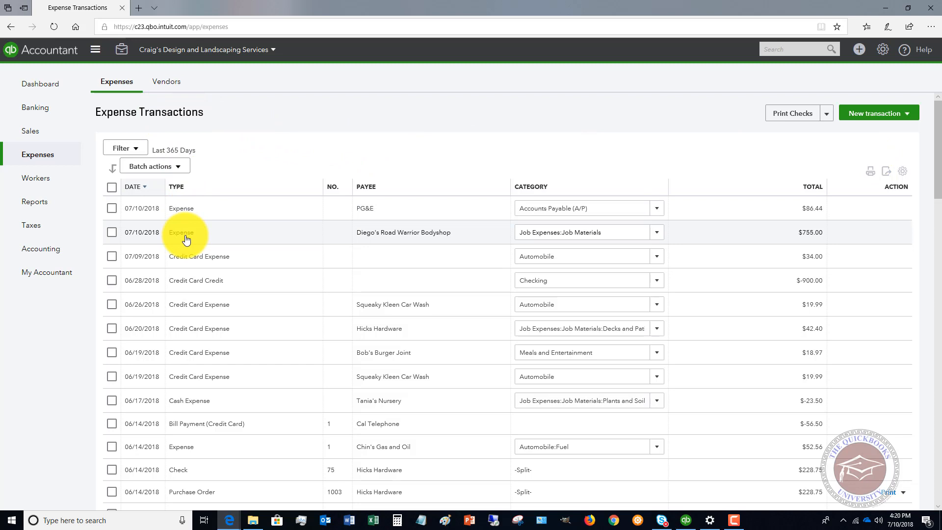
mouse_move(348, 203)
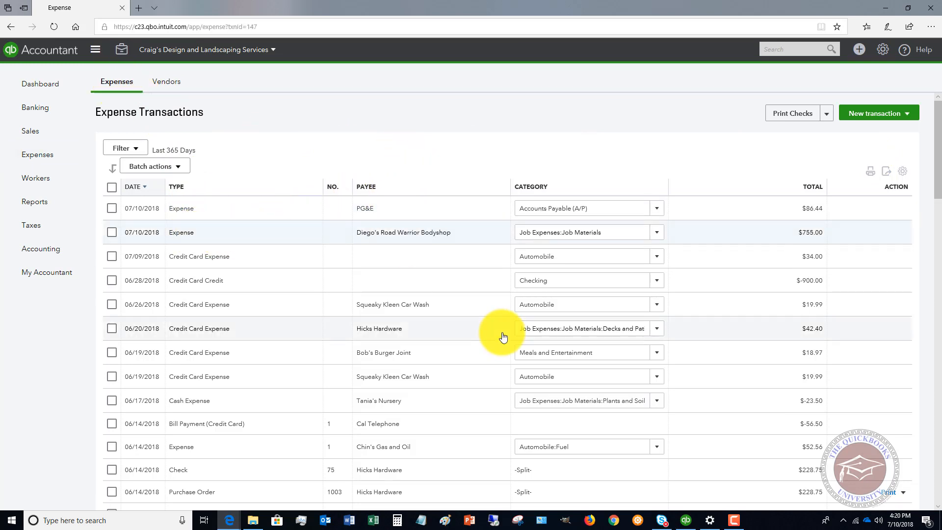
Step: Change Diego's $755 expense account to Accounts Payable (A/P) and save it
click(403, 232)
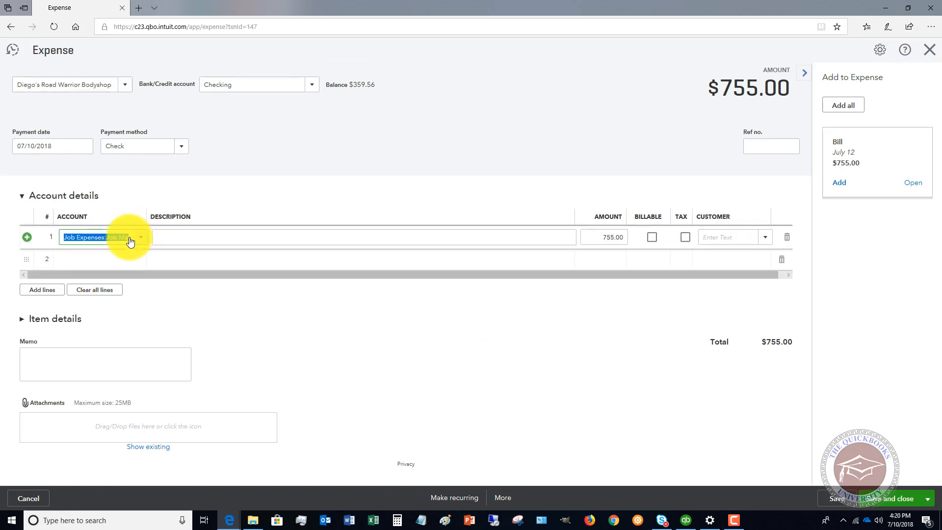
text(Accou)
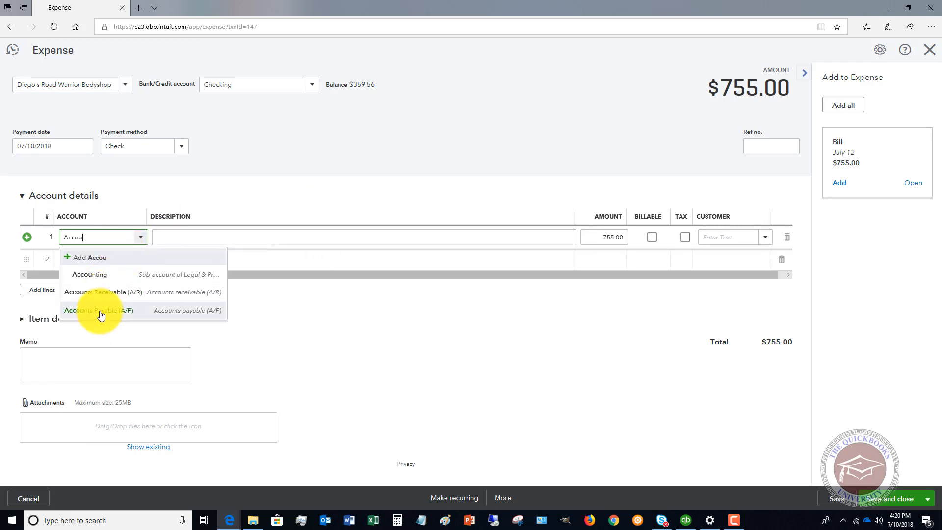
click(93, 311)
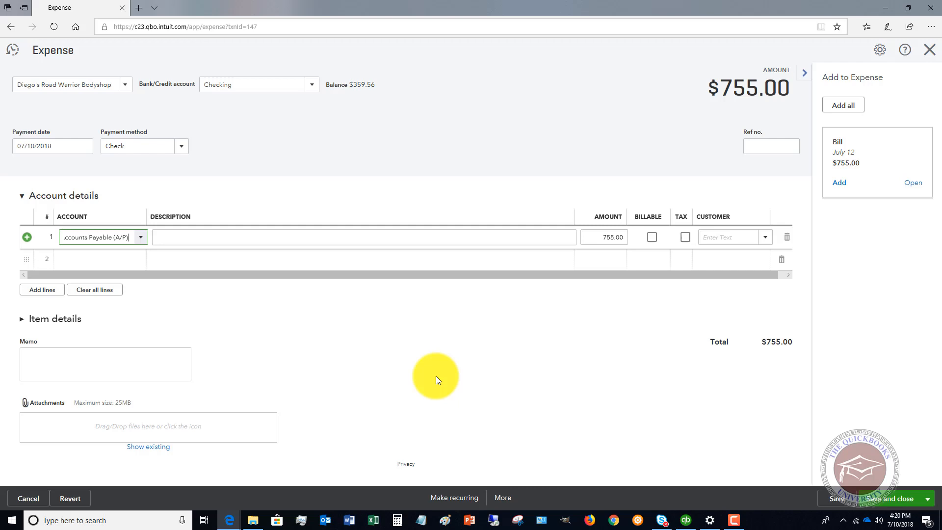
click(362, 234)
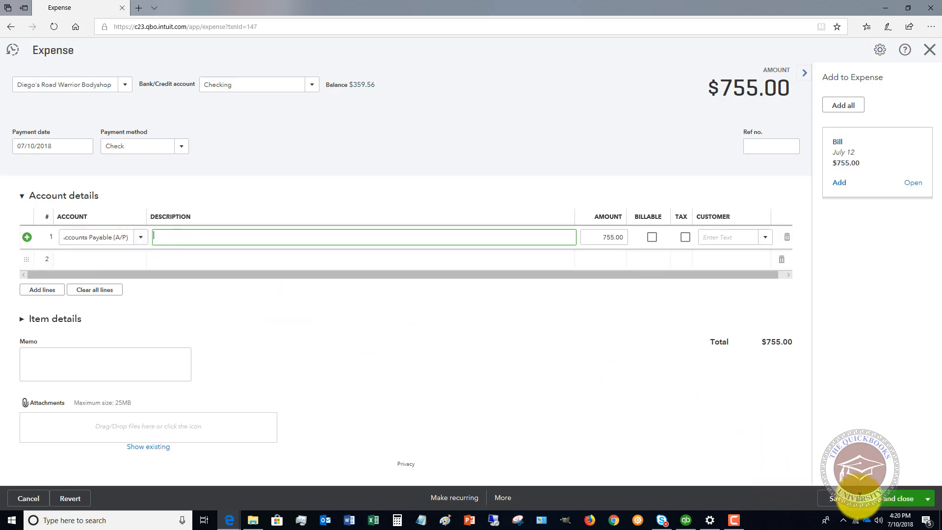
click(872, 498)
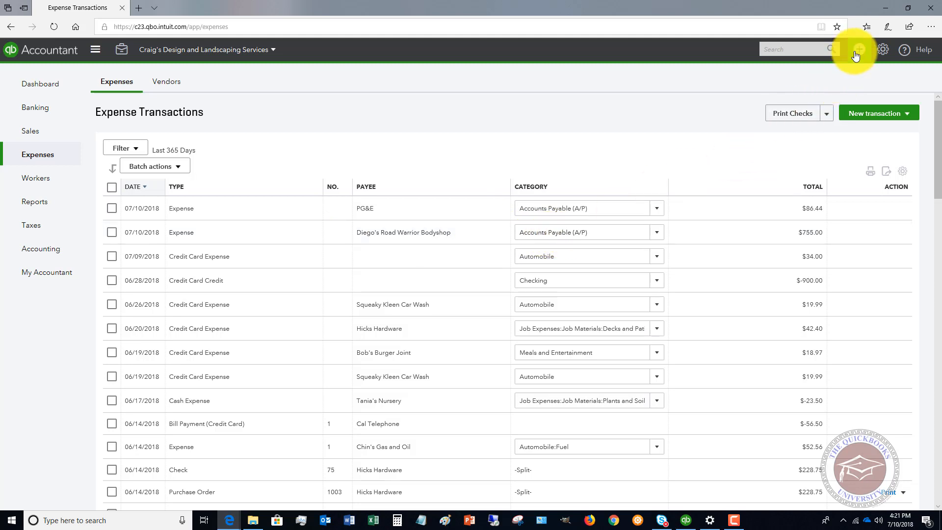
Step: Pay Diego's $755 bill with the $755 credit applied and a 0.00 payment
click(858, 49)
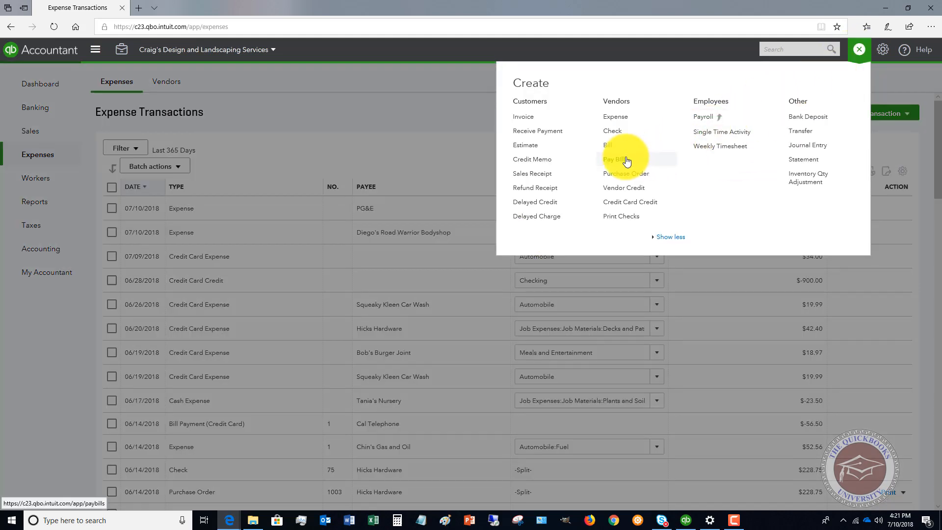
click(613, 159)
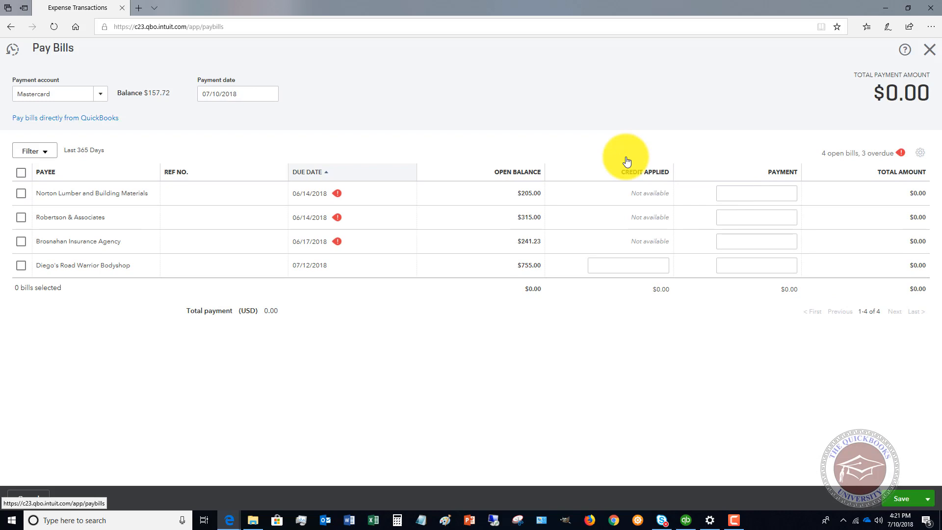
click(21, 265)
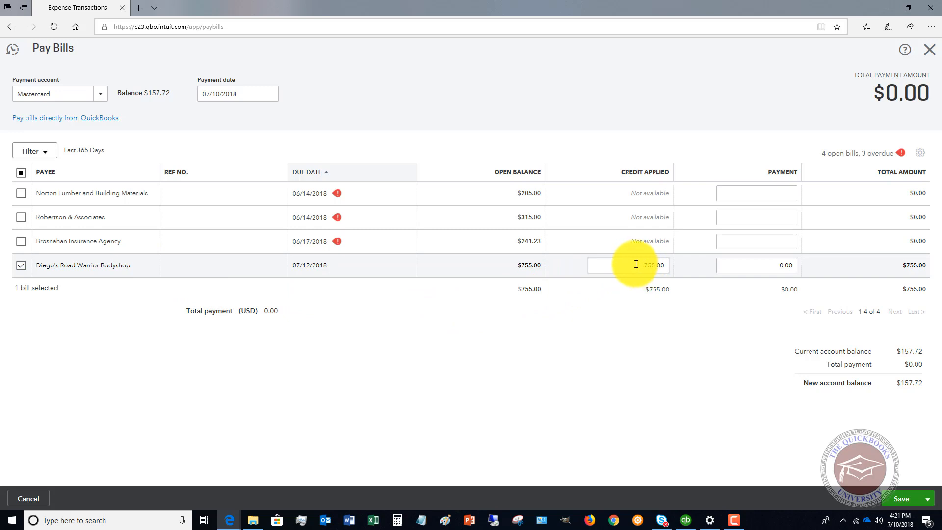
mouse_move(636, 265)
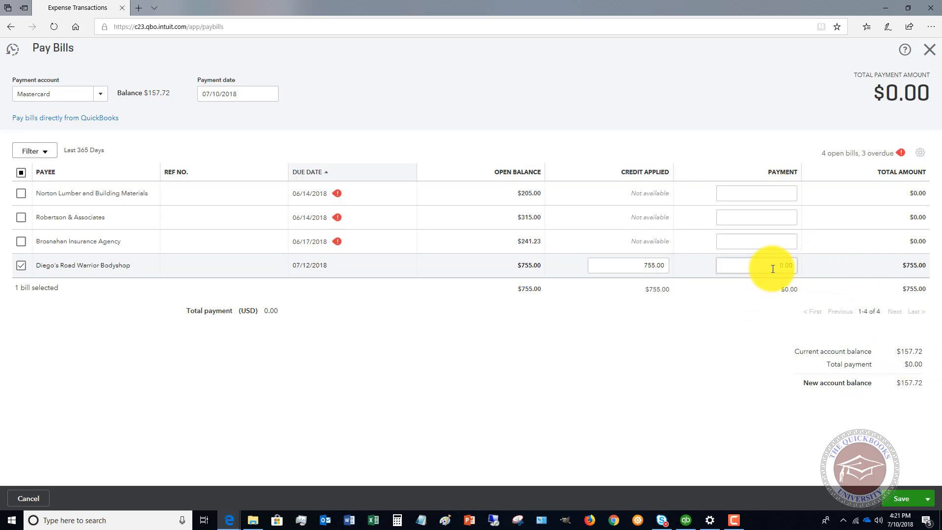
click(642, 265)
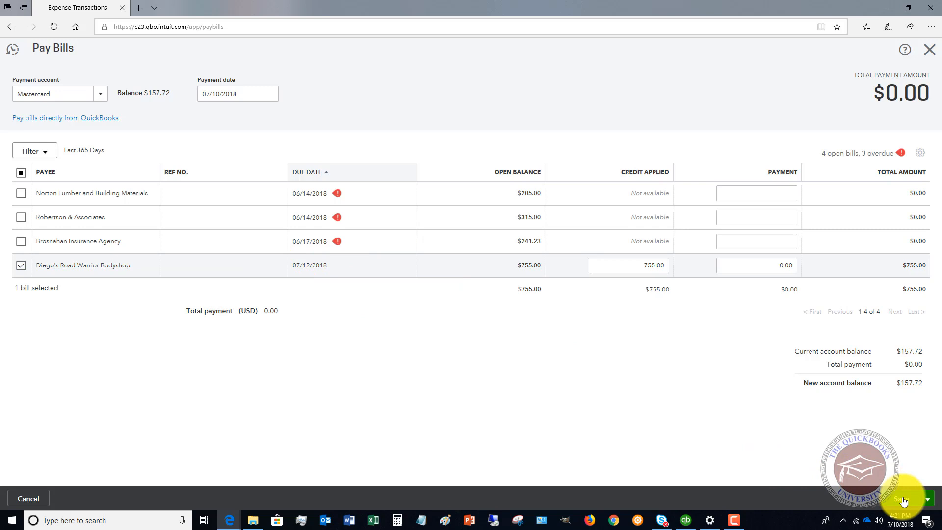
click(904, 499)
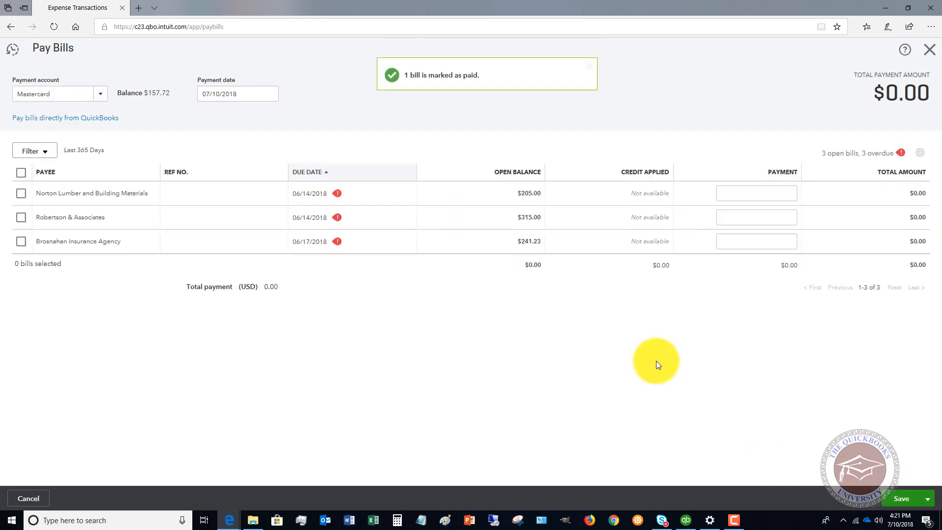
mouse_move(916, 49)
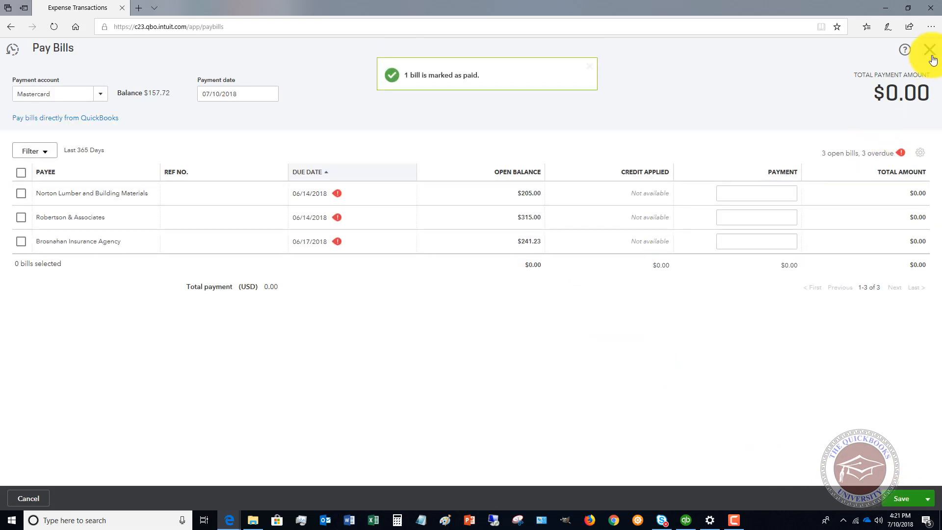
Step: Close Pay Bills, now listing only three overdue bills
click(929, 48)
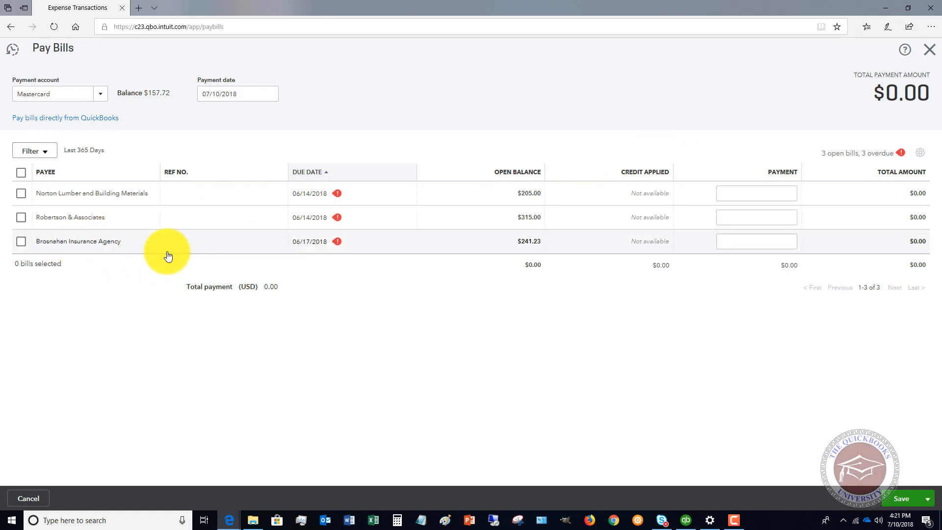
mouse_move(558, 245)
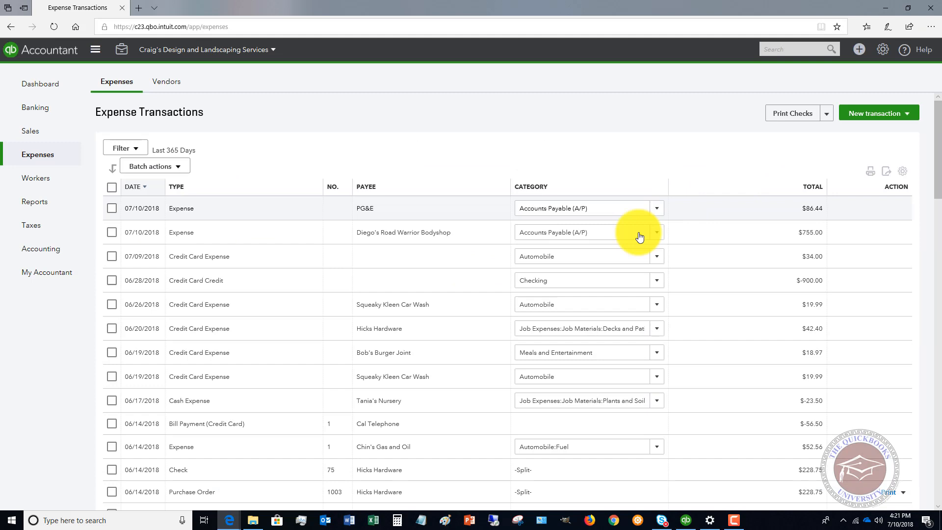
mouse_move(764, 242)
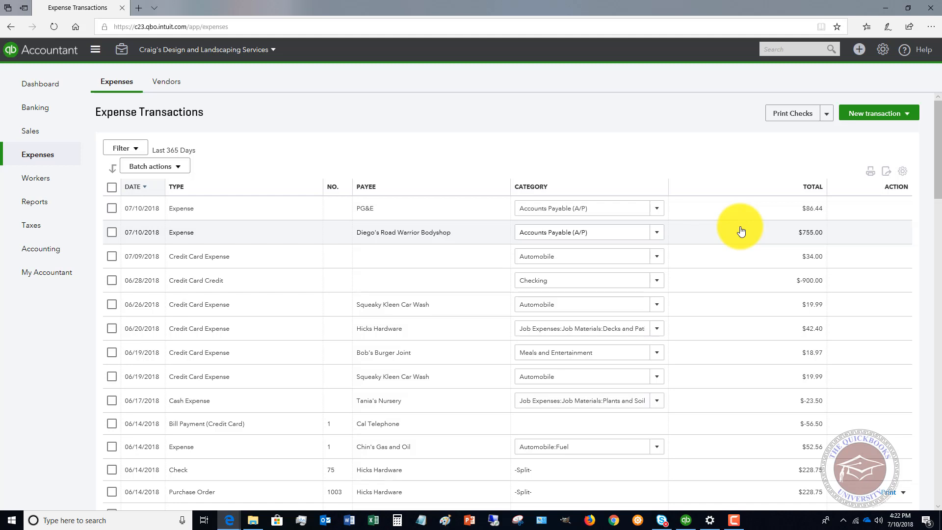
mouse_move(739, 225)
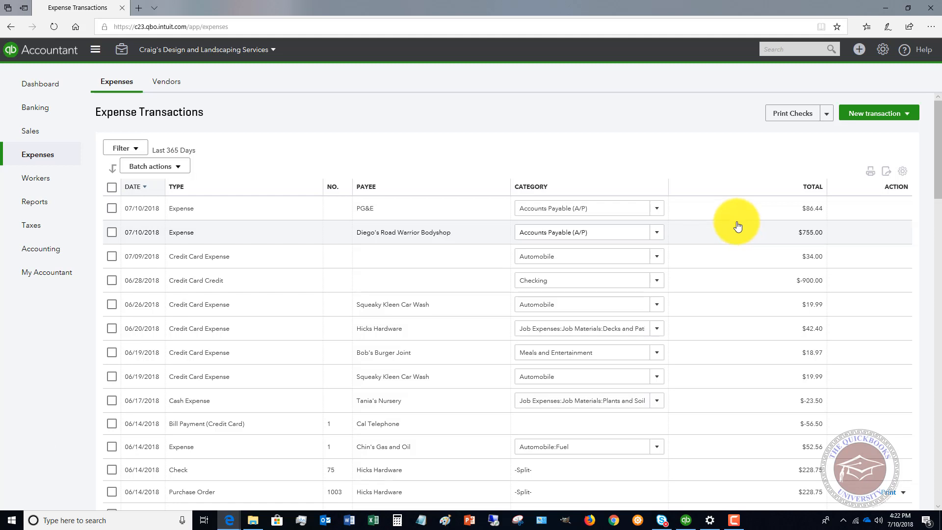